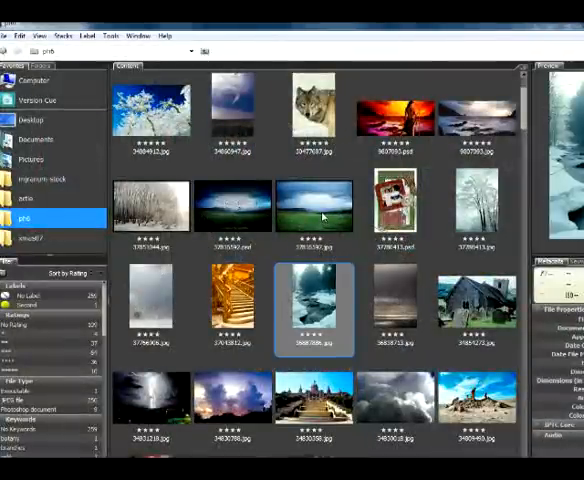
# - In Bridge, select the stormy green field, dark stormy seascape and golden autumn tree photos
pyautogui.click(315, 205)
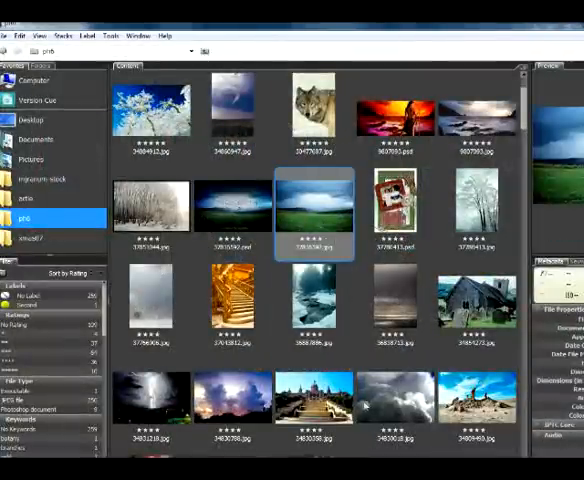
pyautogui.scroll(-3)
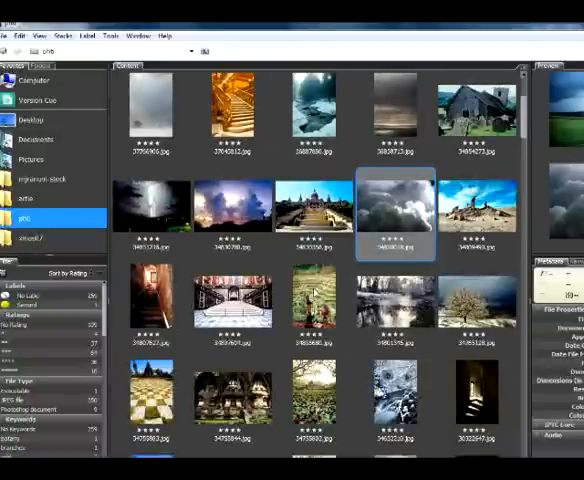
pyautogui.scroll(-3)
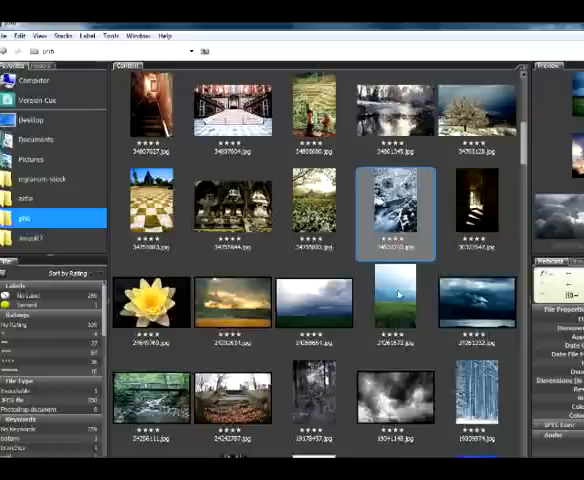
pyautogui.click(478, 310)
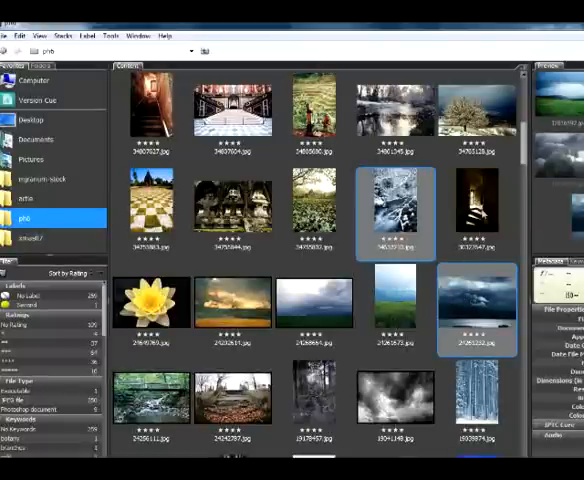
pyautogui.scroll(-3)
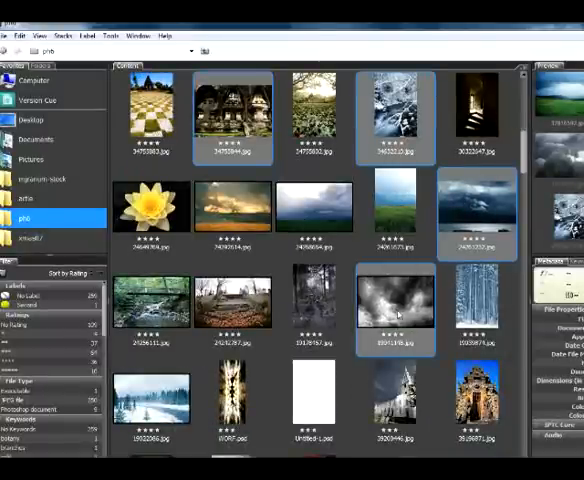
pyautogui.scroll(-3)
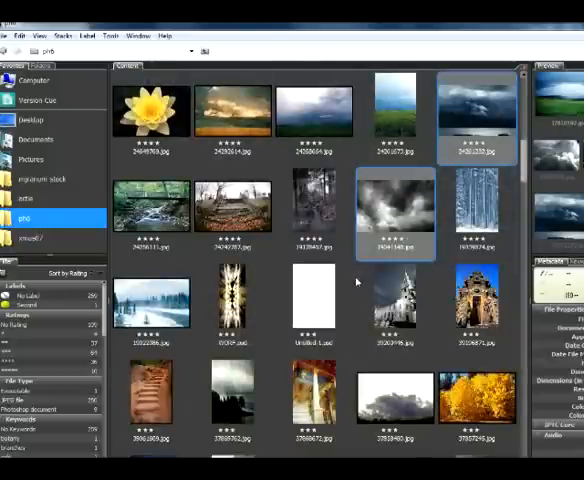
pyautogui.scroll(-3)
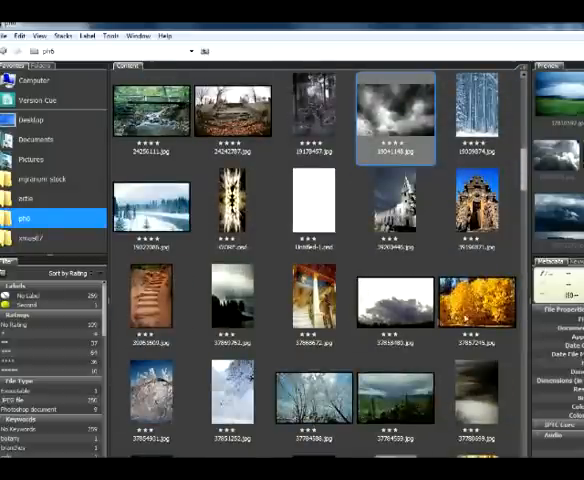
pyautogui.click(477, 305)
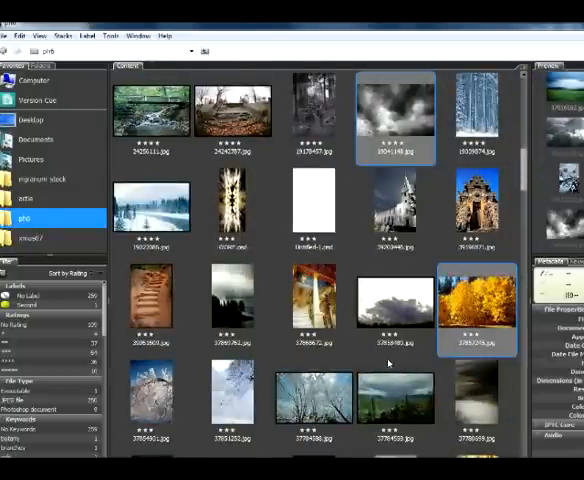
pyautogui.scroll(-3)
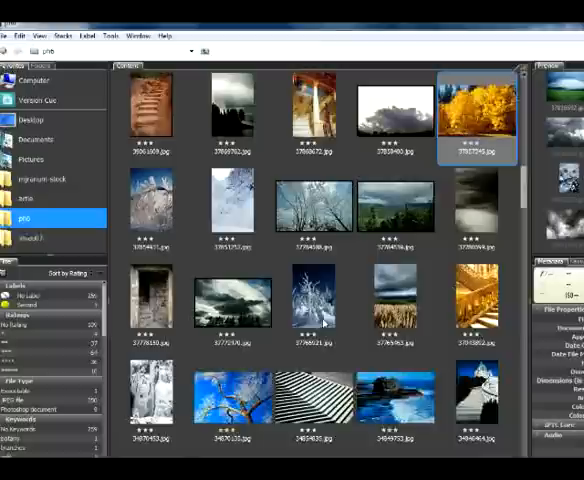
pyautogui.scroll(-3)
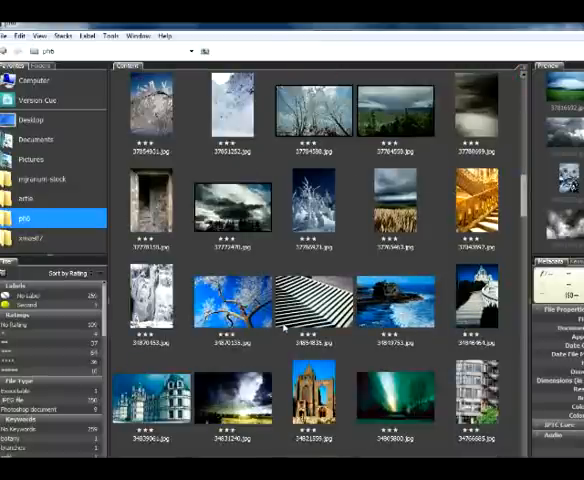
pyautogui.scroll(-3)
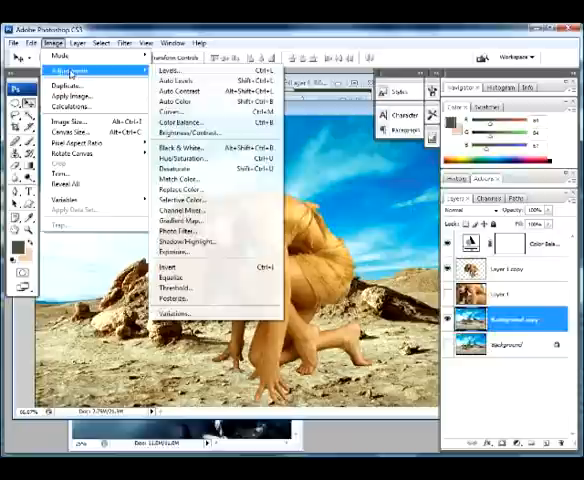
pyautogui.moveTo(180, 168)
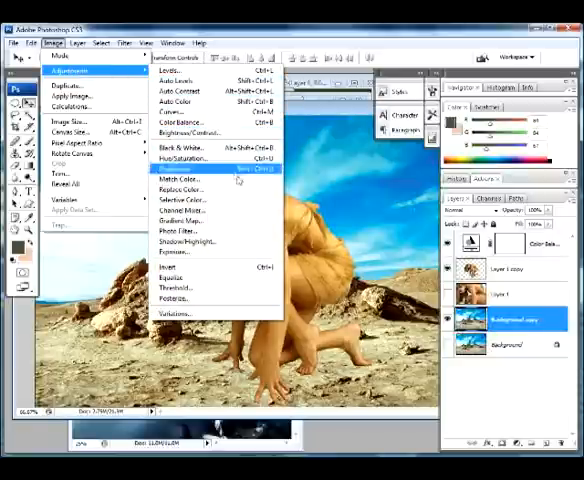
pyautogui.moveTo(178, 190)
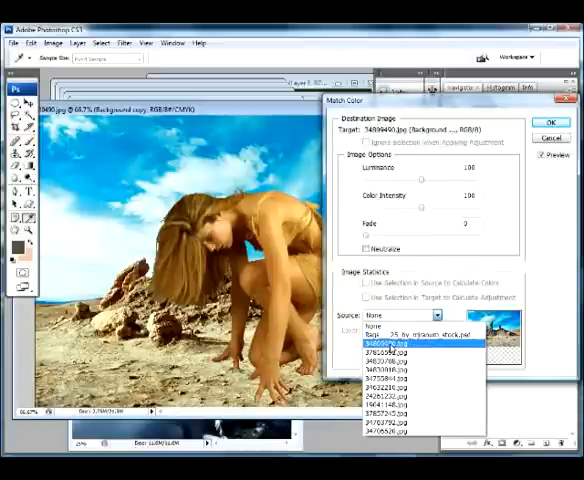
# - Match the background copy's colours to the dark house photo, after trying the cloud photos, and apply
pyautogui.click(395, 342)
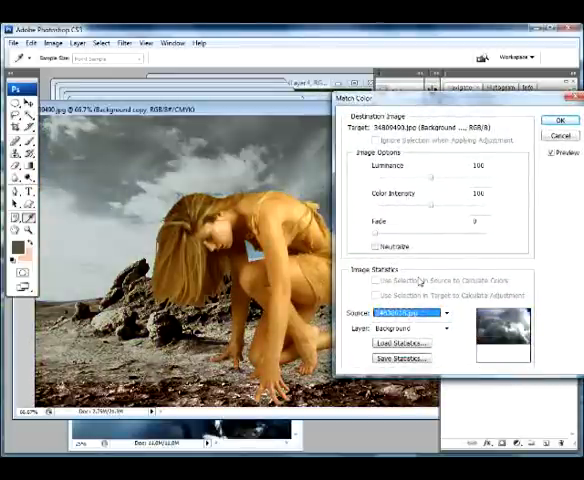
pyautogui.click(417, 313)
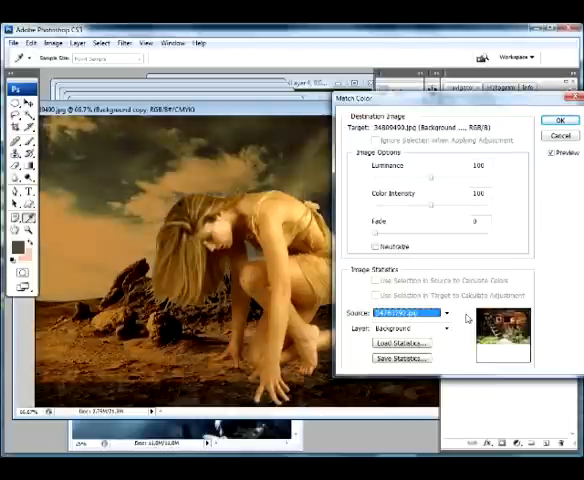
pyautogui.click(452, 313)
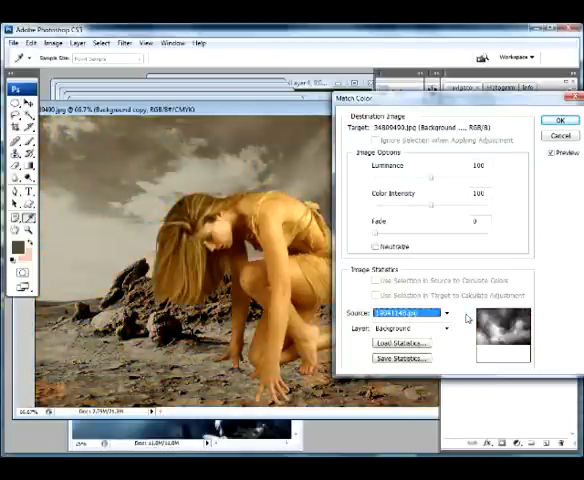
pyautogui.click(446, 313)
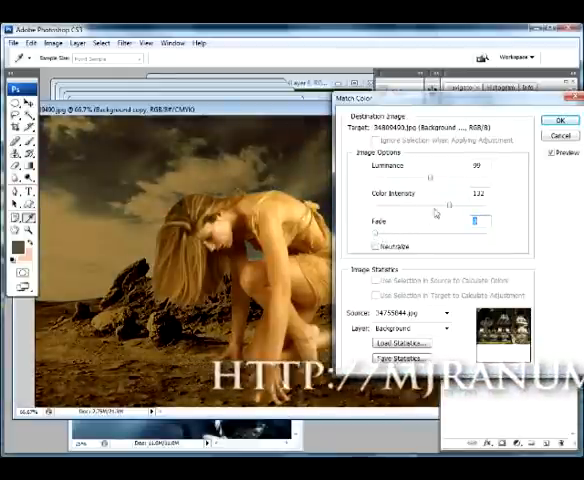
pyautogui.click(546, 120)
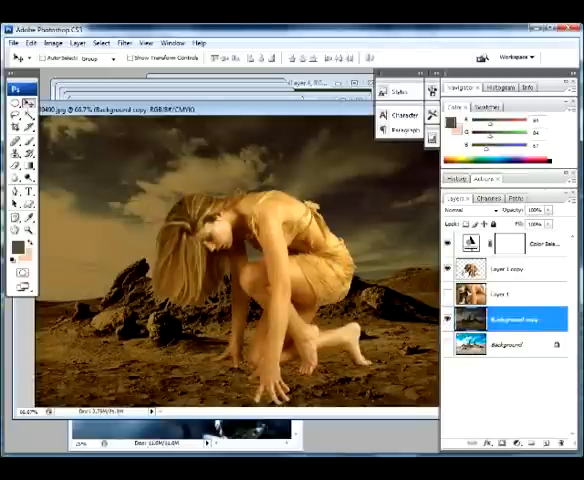
# - Duplicate the woman's layer and open Image > Adjustments > Match Color
pyautogui.click(505, 268)
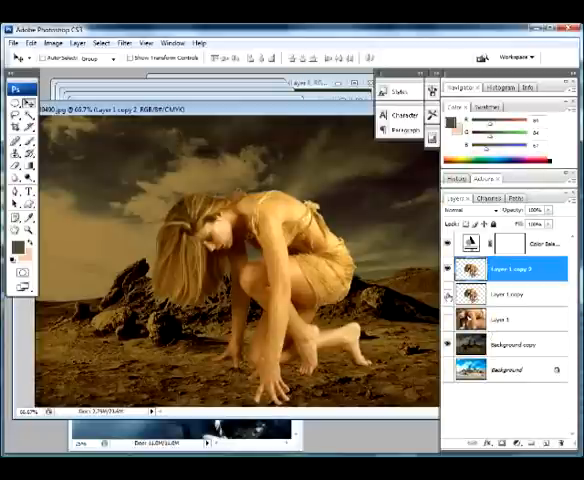
pyautogui.click(55, 42)
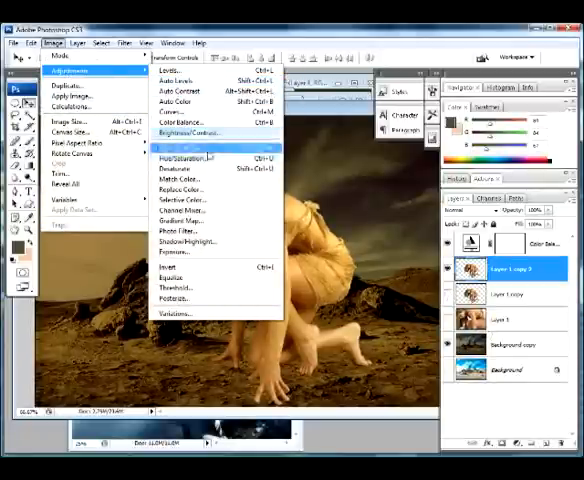
pyautogui.click(178, 189)
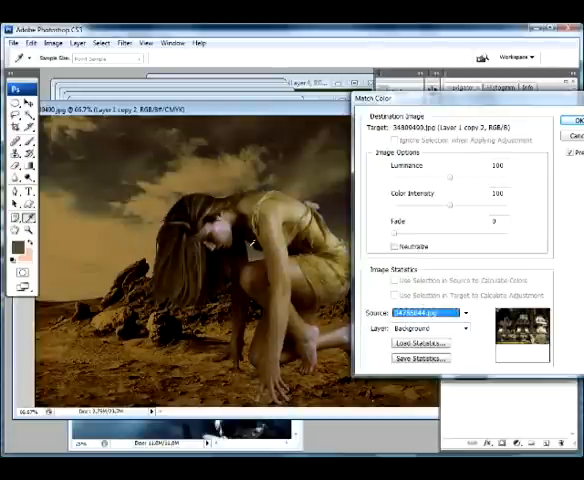
pyautogui.moveTo(425, 289)
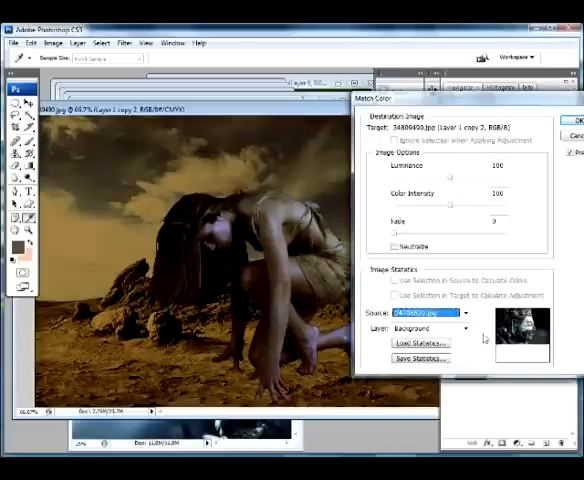
# - Apply Match Color from the dark house photo to the woman's copy, then select Layer 1 copy
pyautogui.click(455, 313)
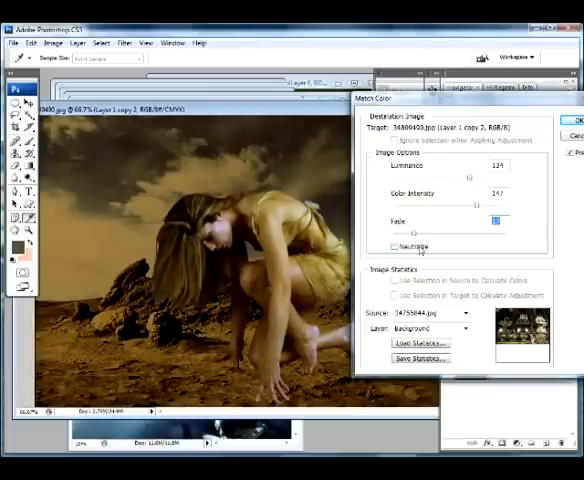
pyautogui.click(567, 116)
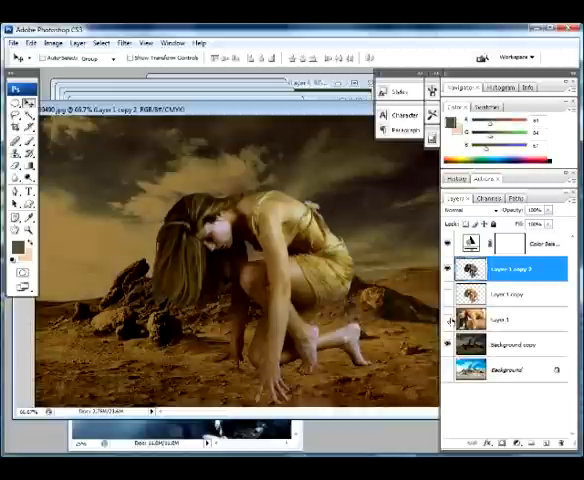
pyautogui.click(510, 293)
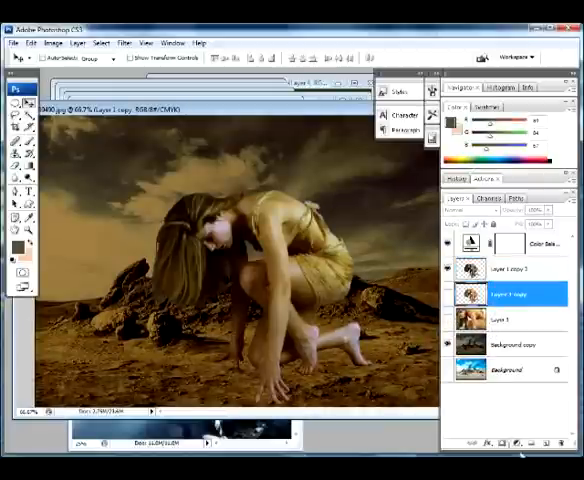